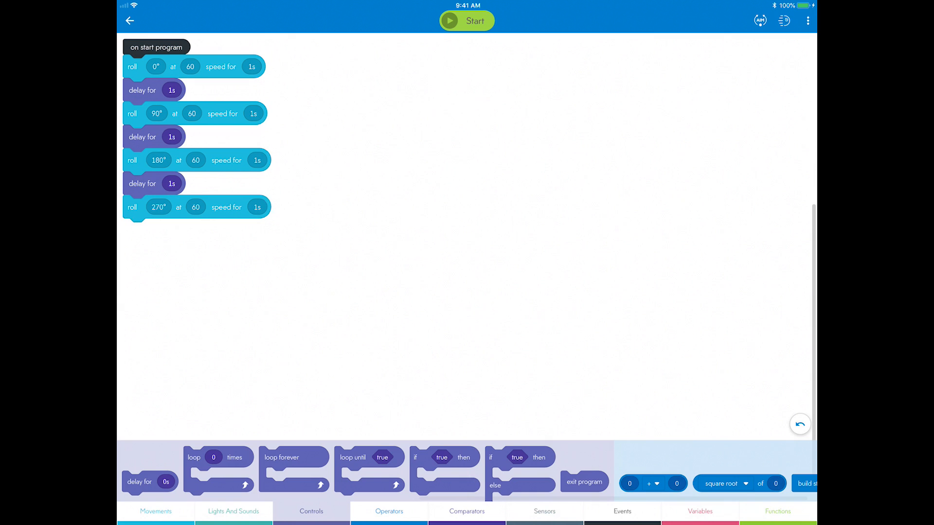
- Delete the 90° roll block, leaving the 0° roll and 1s delay in the loop
right_click(222, 114)
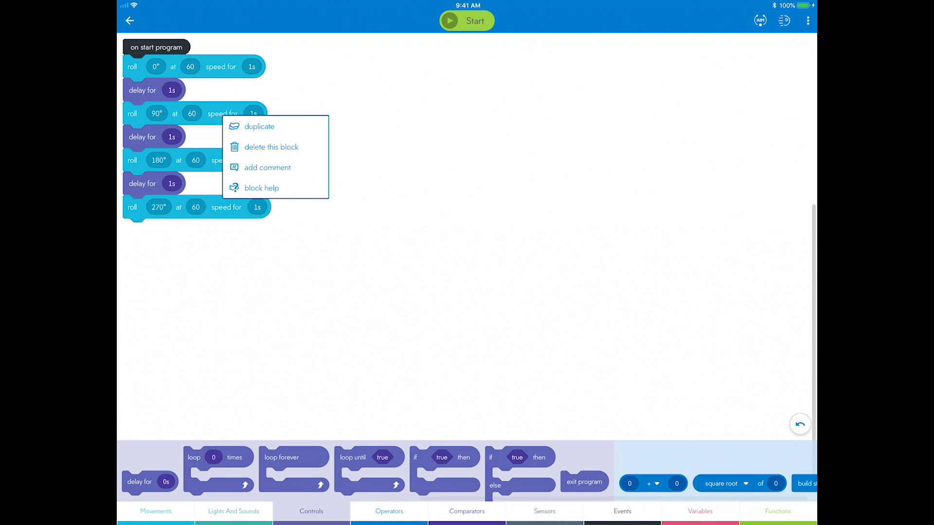
click(270, 147)
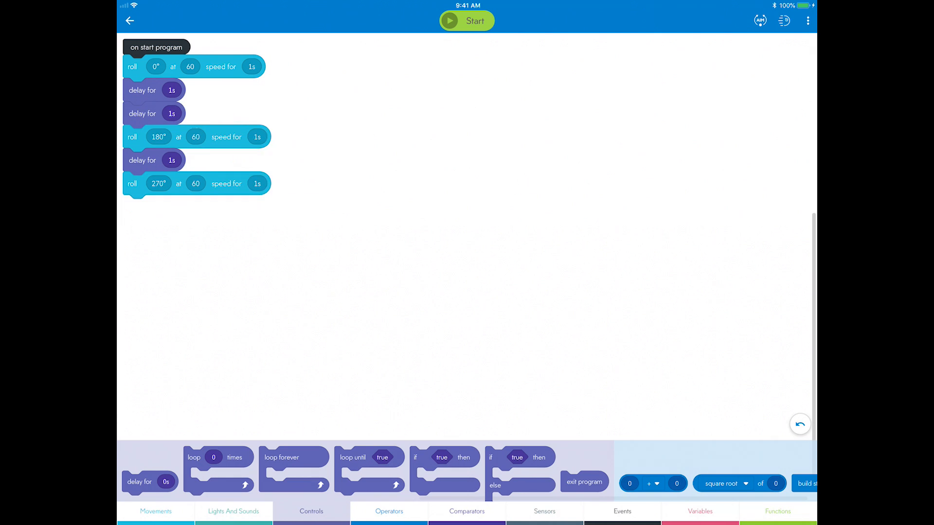
drag(142, 113, 359, 151)
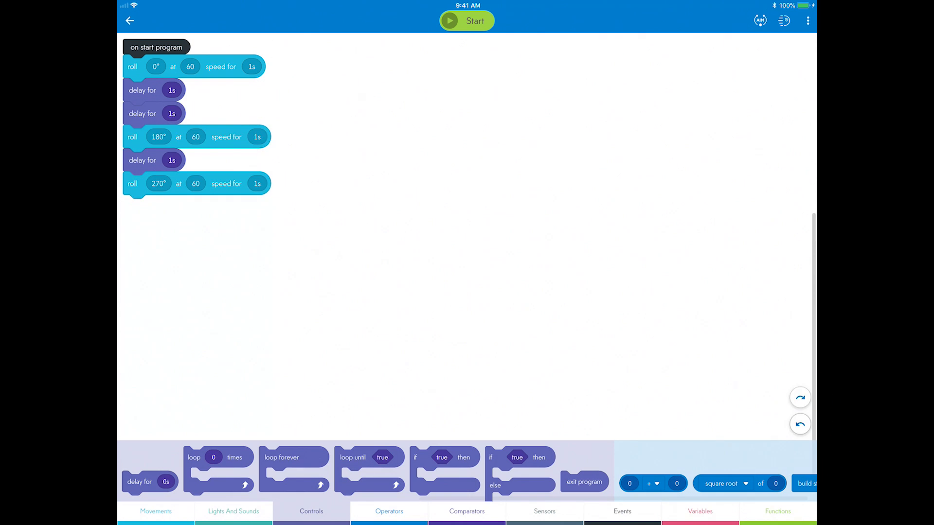
click(799, 424)
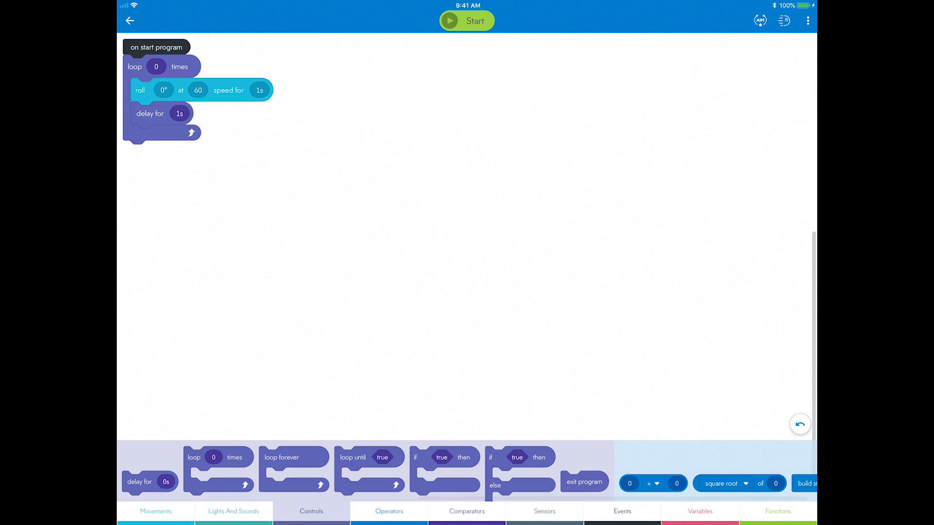
- Set the loop block's repeat count to 4
click(157, 67)
text(4)
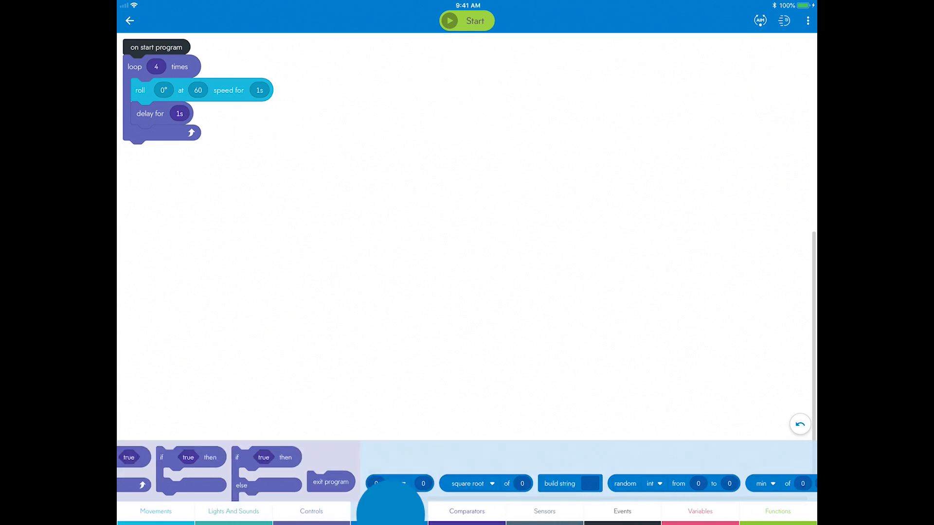
- Set the roll's angle to the heading sensor value plus 90
click(390, 511)
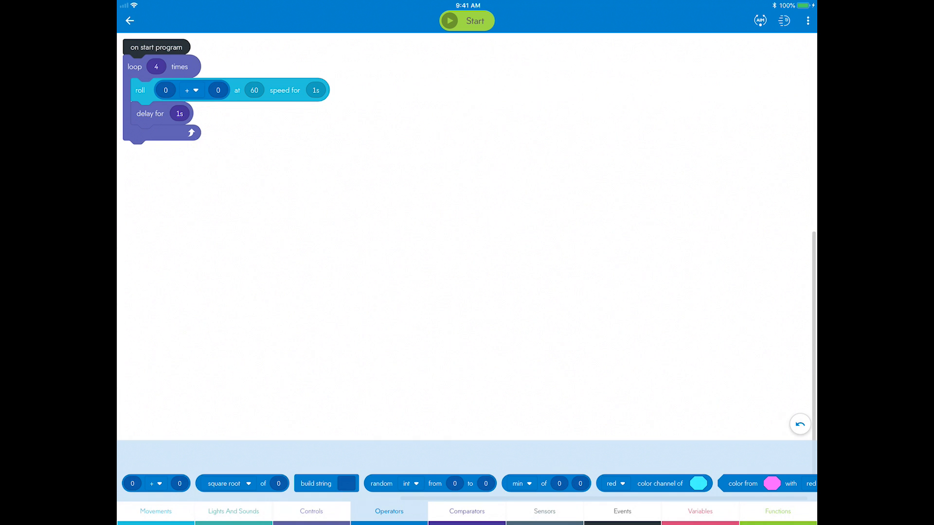
click(543, 511)
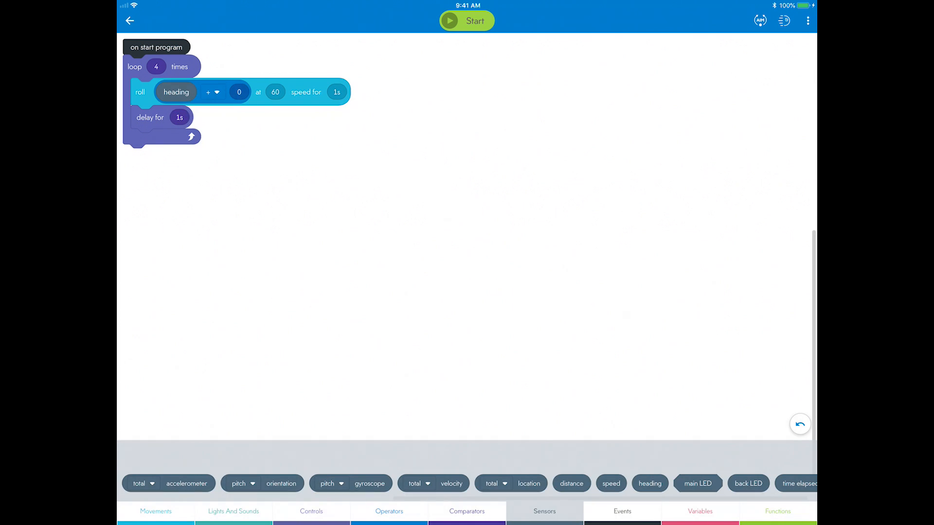
click(239, 92)
text(90)
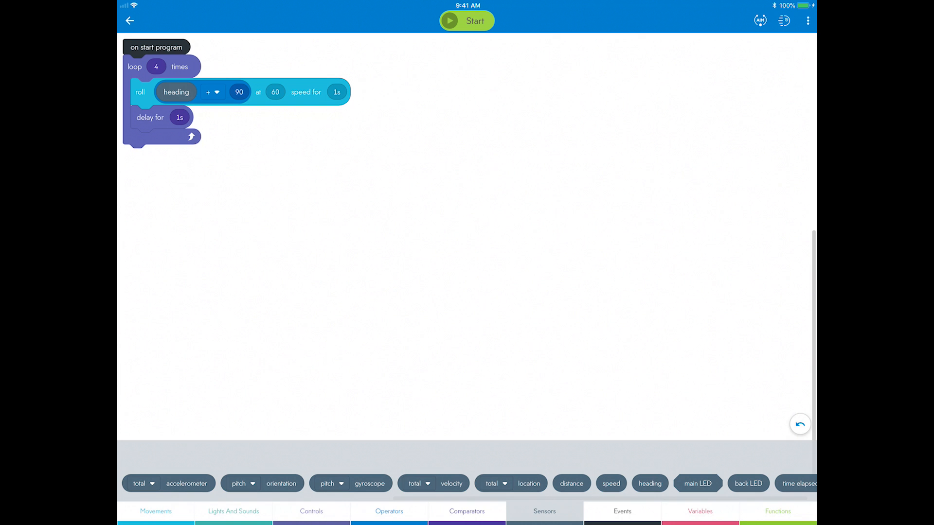
- Comment the roll block: 'Adds 90 degrees to the heading each time through the loop.'
right_click(337, 92)
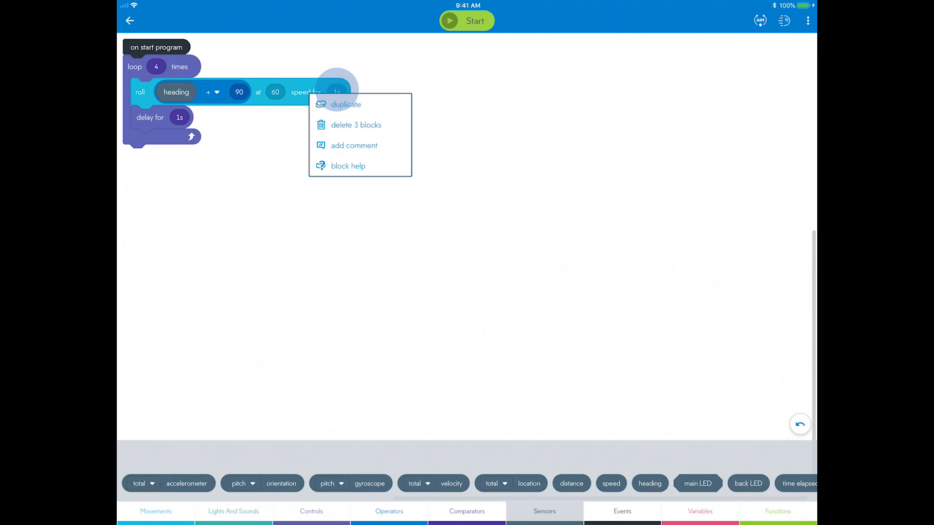
click(355, 145)
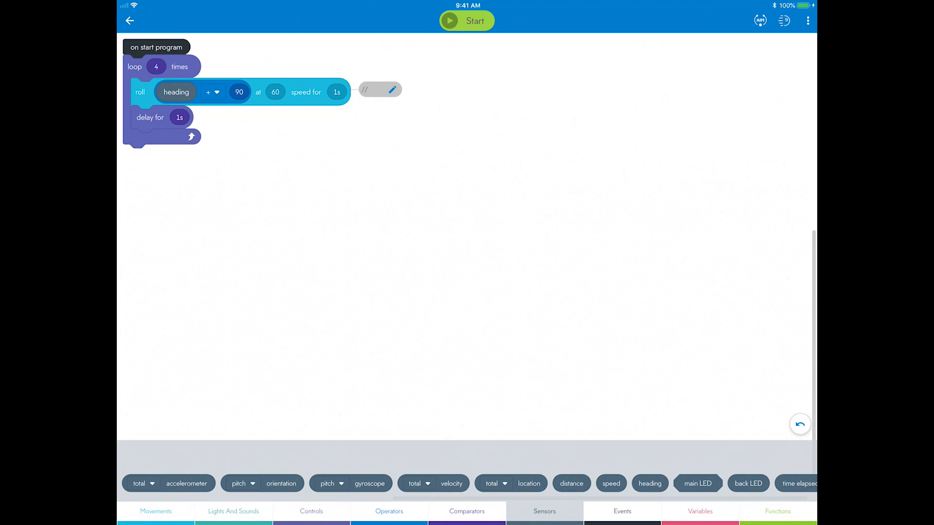
click(392, 89)
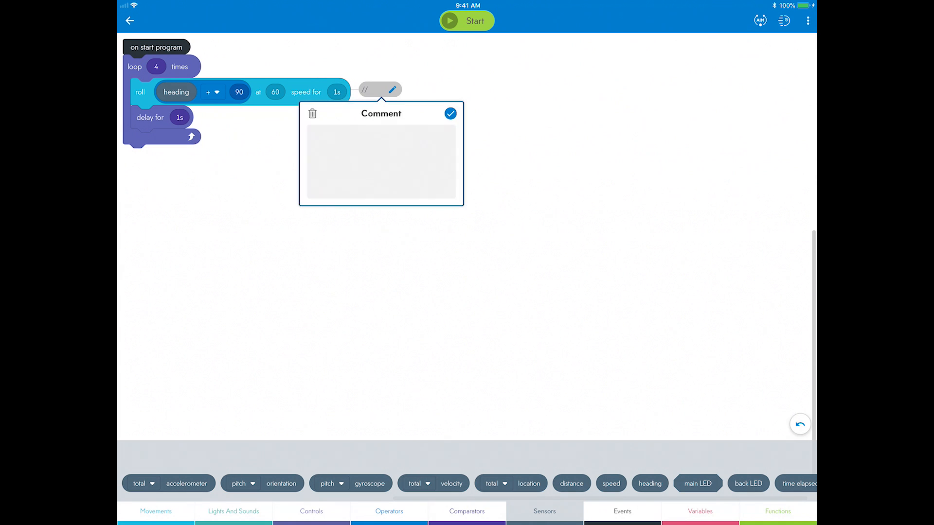
text(Adds 90)
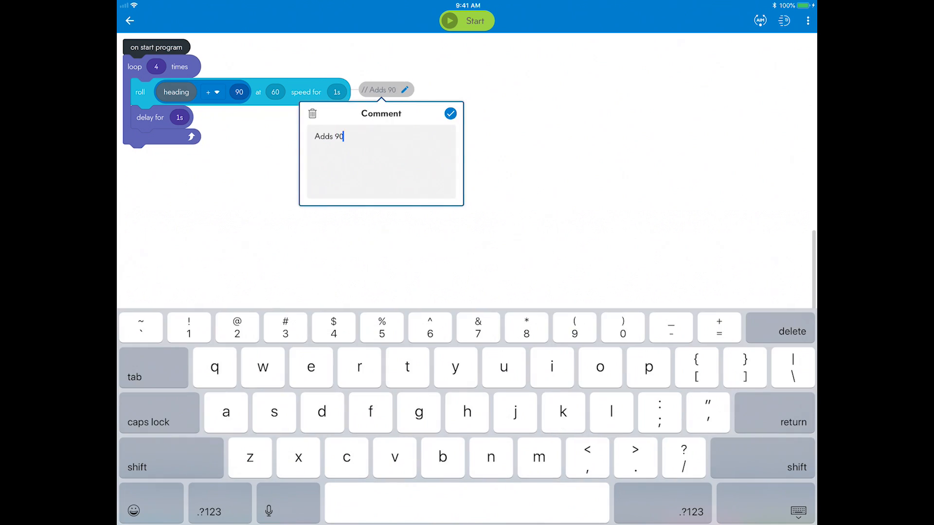
text(degrees t)
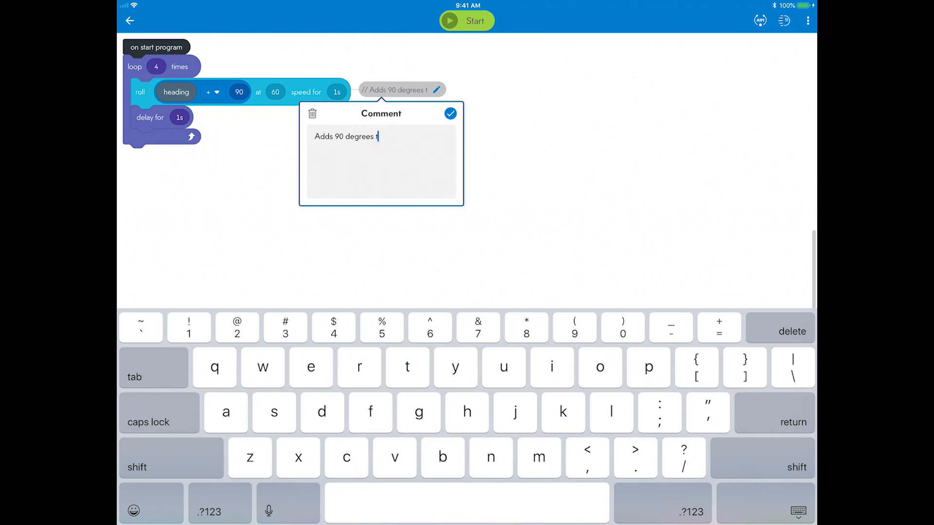
text(o the heading each time)
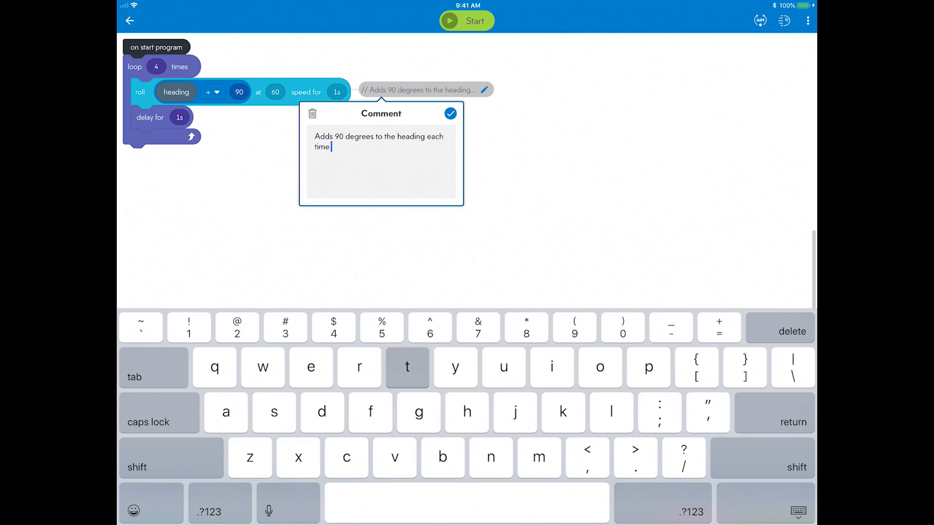
text(through the loop)
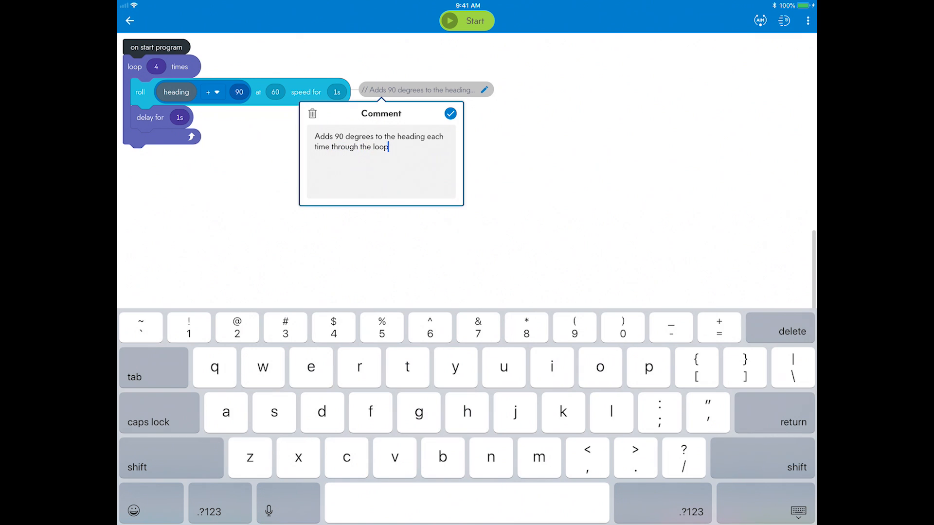
click(451, 114)
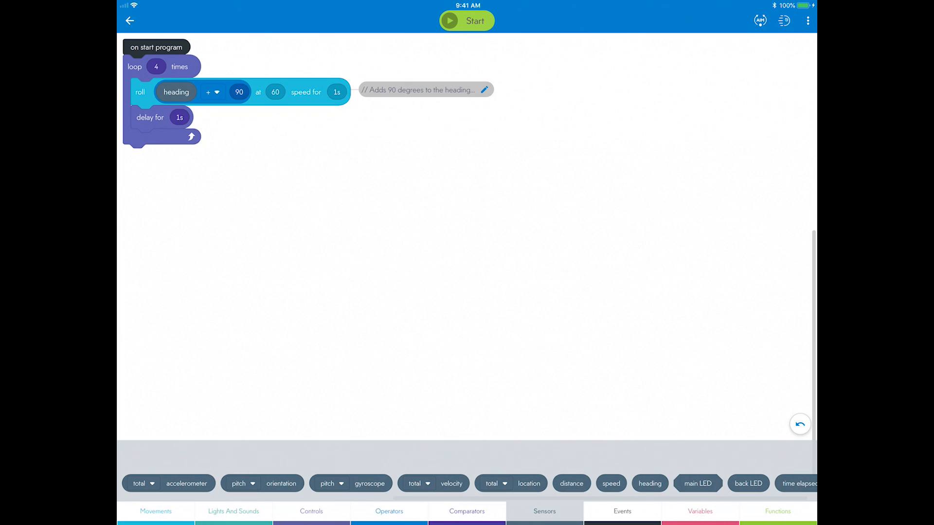
click(467, 20)
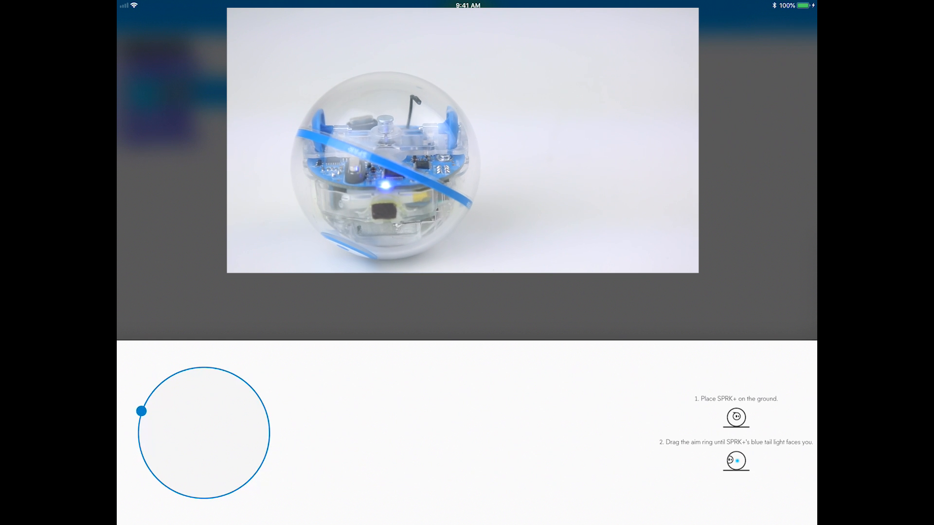
drag(141, 411, 143, 457)
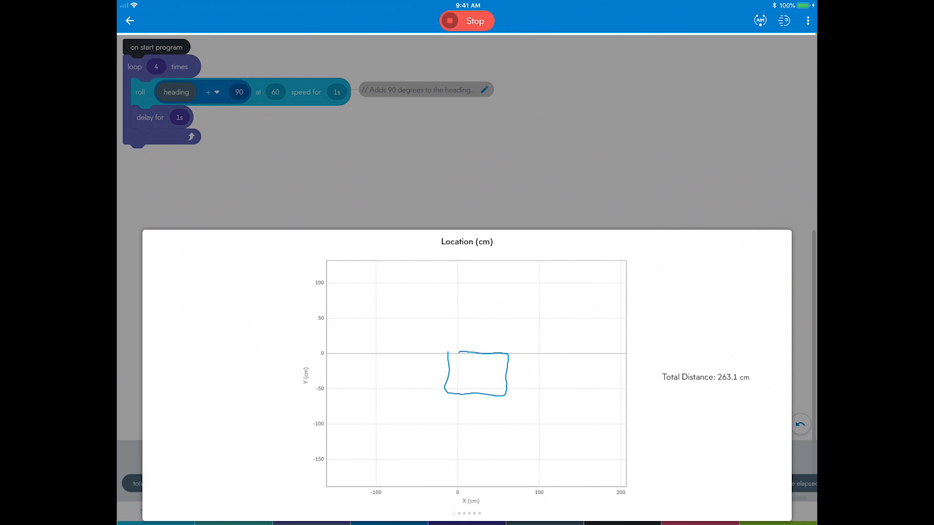
click(467, 21)
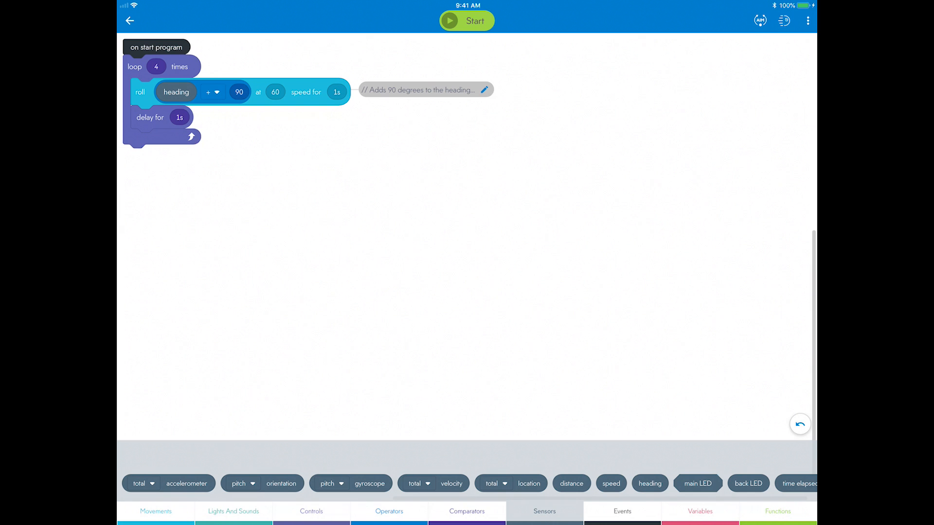
- Place a heading block set to 270° before the 4-times loop
click(467, 20)
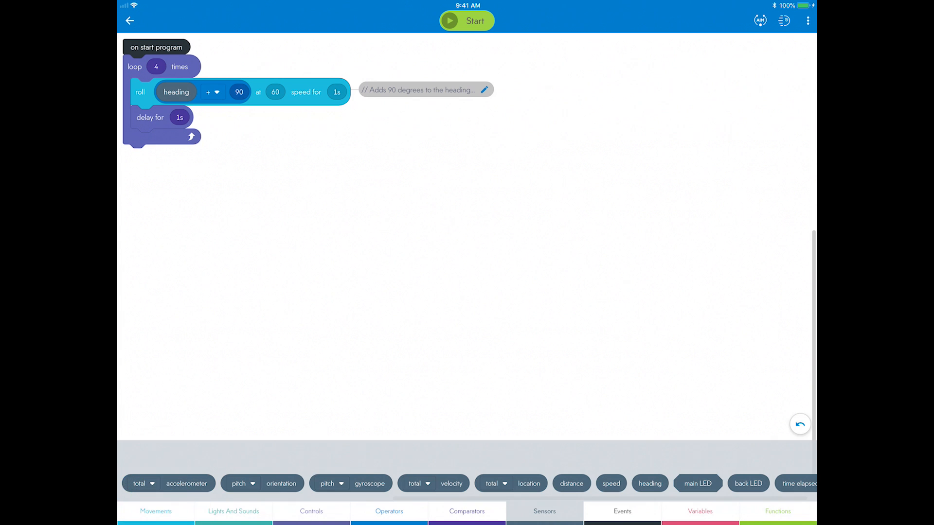
click(155, 511)
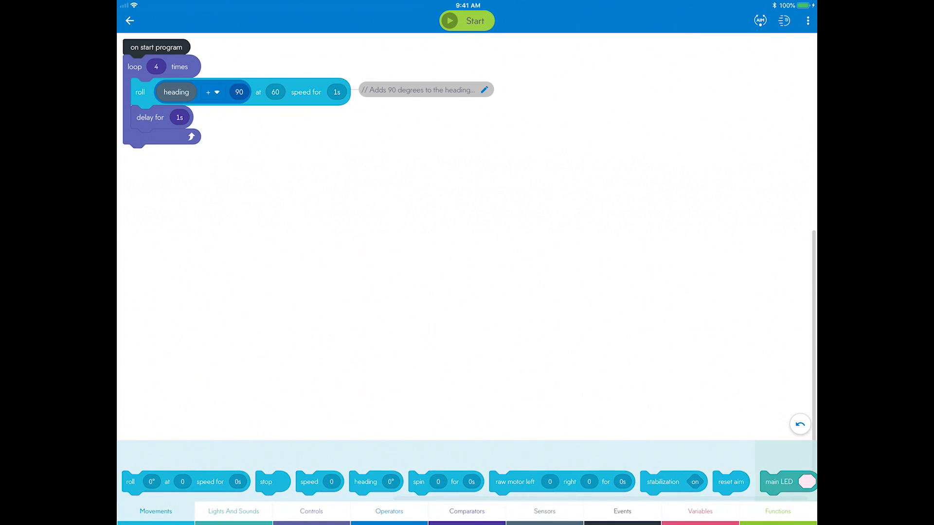
drag(365, 482, 379, 166)
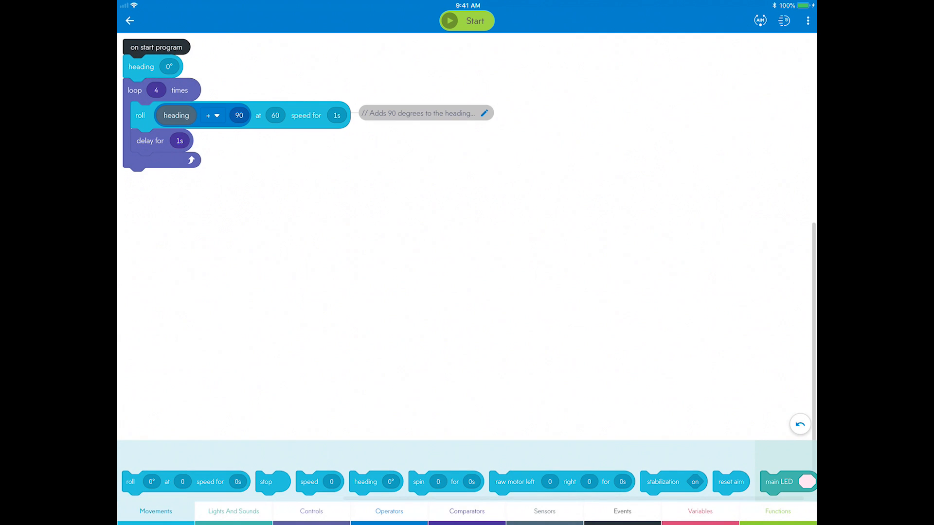
click(169, 66)
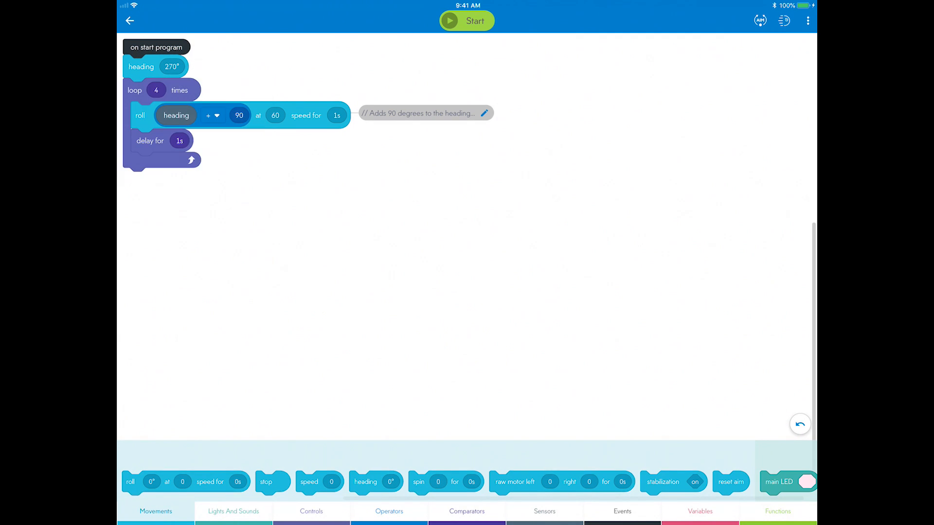
click(466, 21)
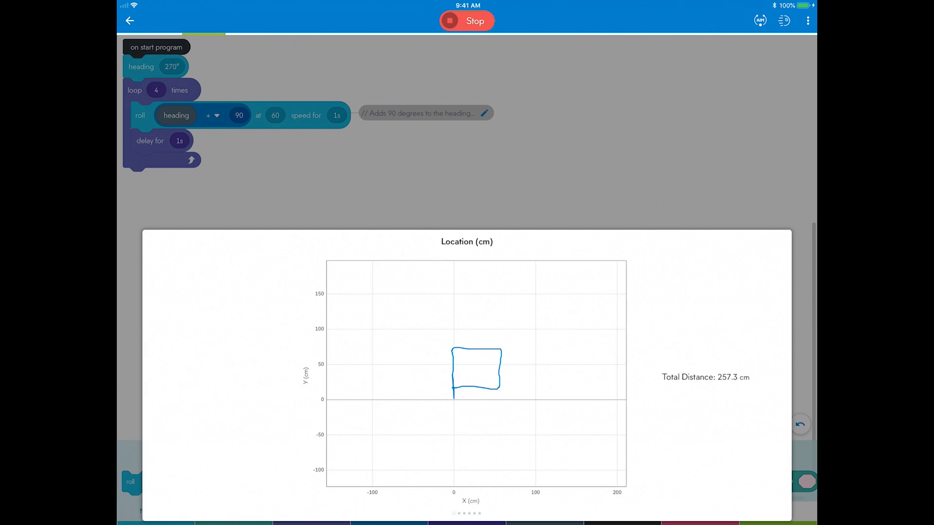
click(466, 21)
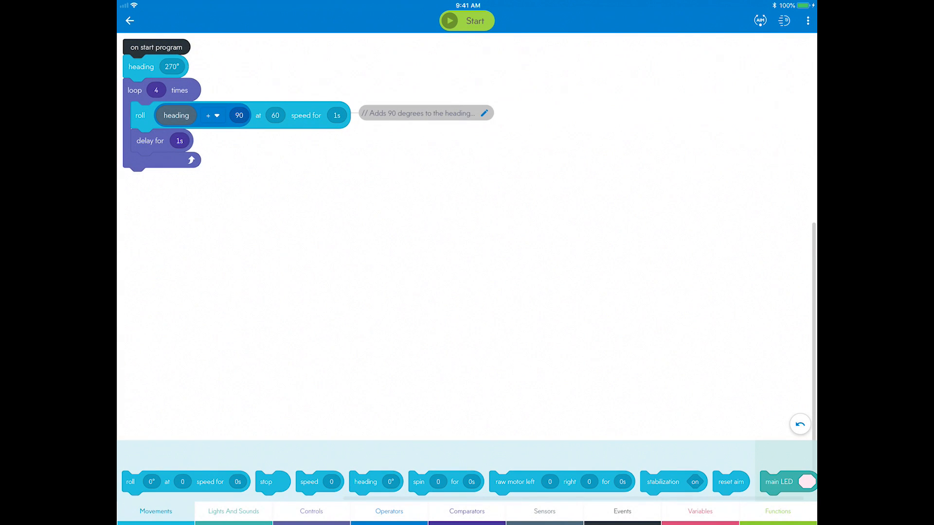